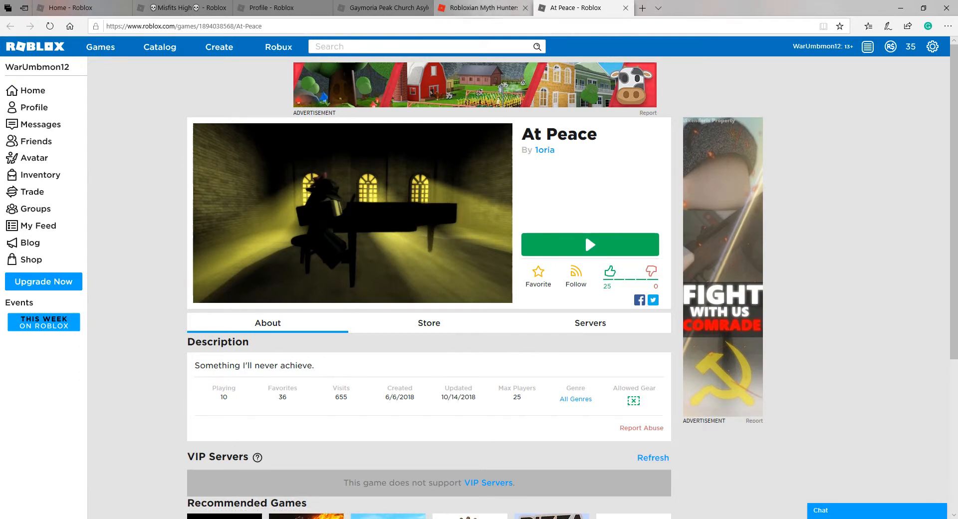
- Launch a play session of 1oria's horror game At Peace from its page
{"action": "left_click", "coordinate": [480, 8]}
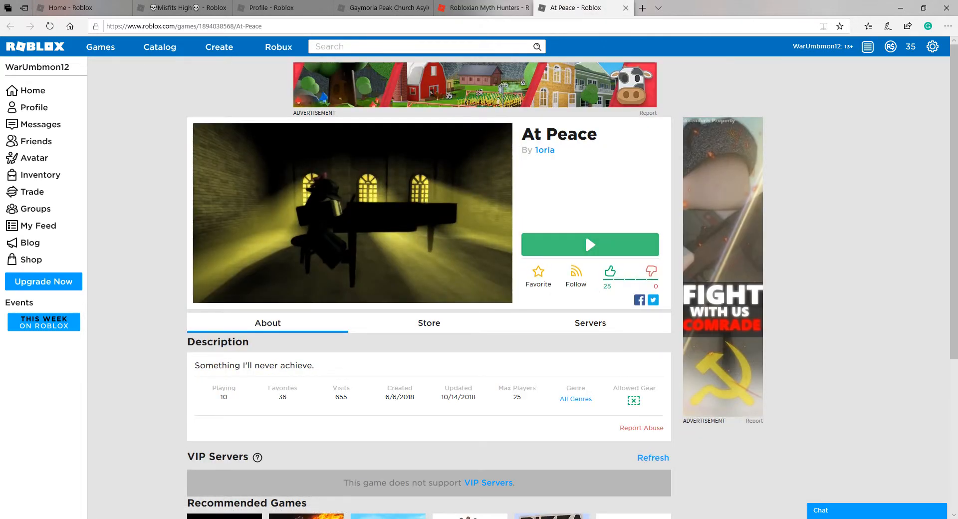
{"action": "left_click", "coordinate": [590, 245]}
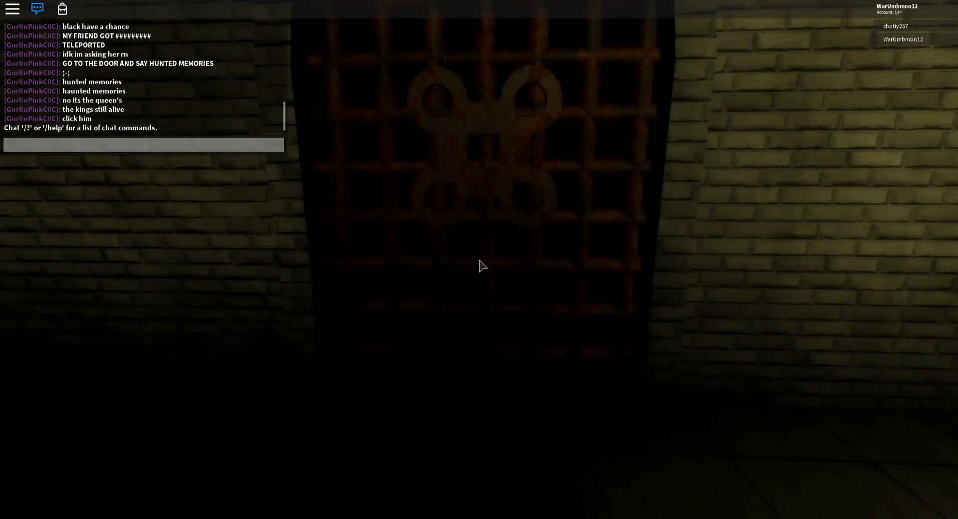
- At the barred iron gate, start typing 'haunted memories' in chat
{"action": "type", "text": "haunt"}
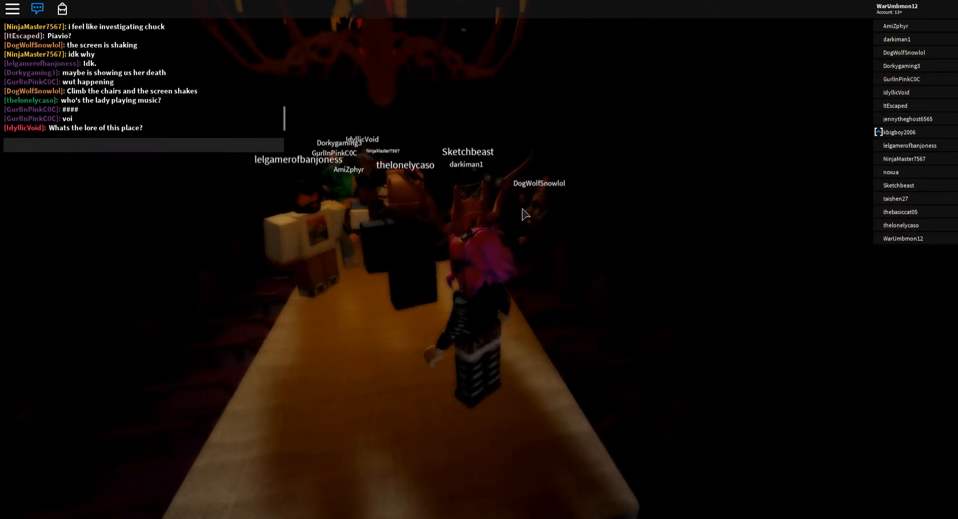
- Ask the players on the long table 'What stairs?' in chat
{"action": "type", "text": "What stair"}
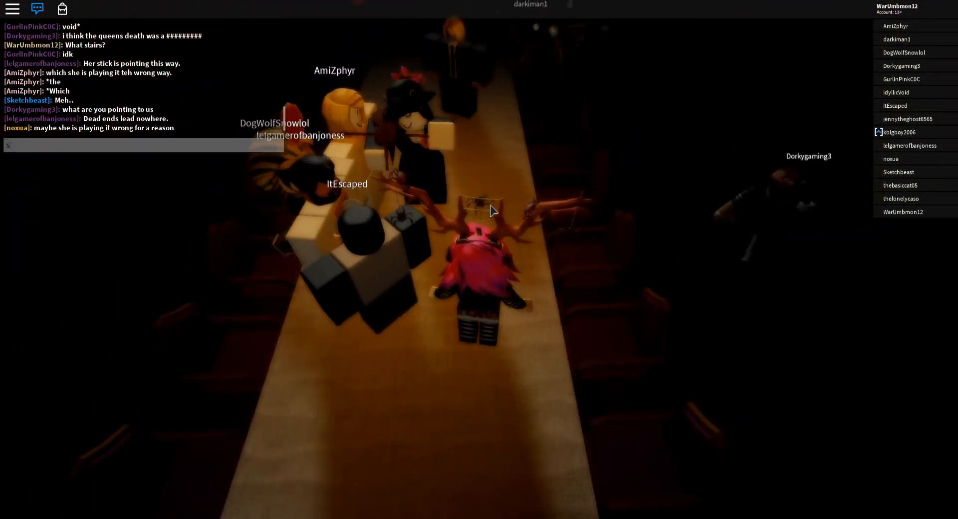
- Post in chat that she is not possessed, just playing forever with no body
{"action": "type", "text": "She is not po"}
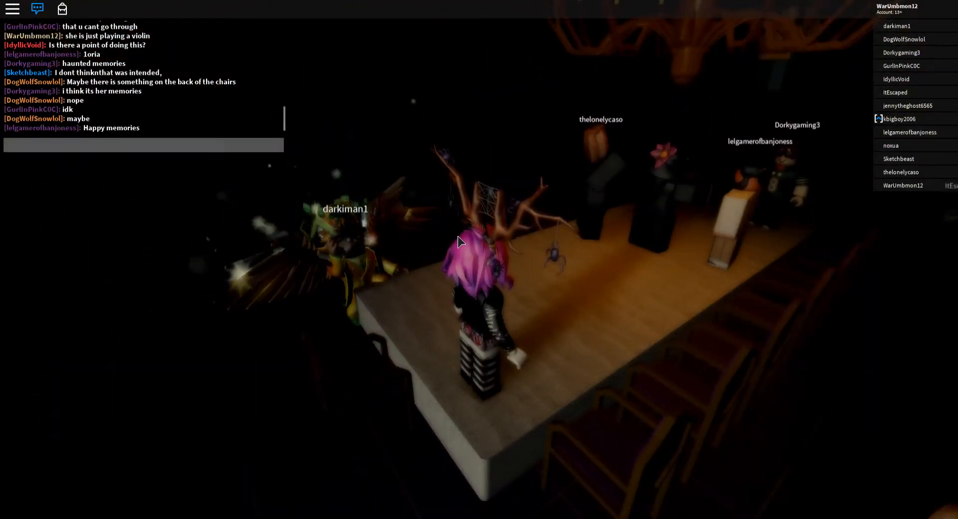
- Type a chat question asking how anyone knows this is a happy memory
{"action": "type", "text": "How do we know"}
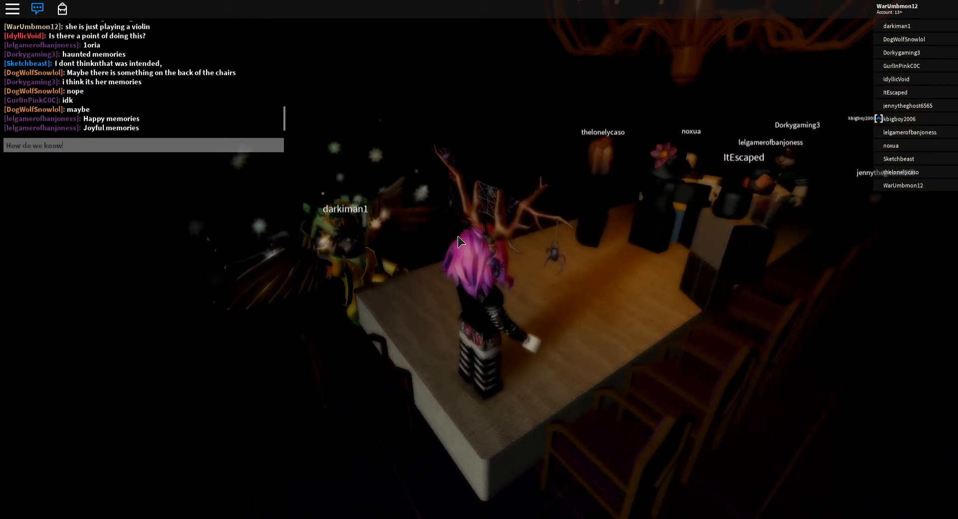
{"action": "type", "text": "if this is a"}
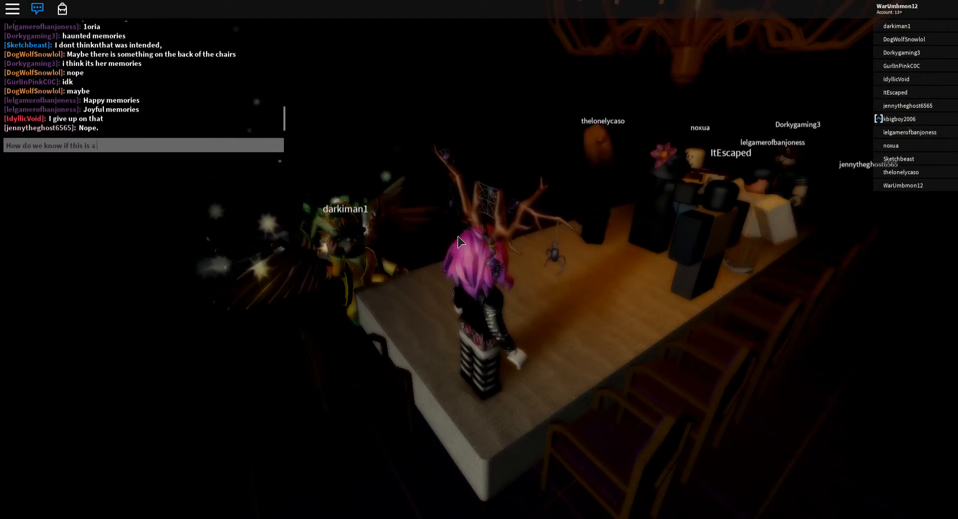
{"action": "type", "text": "happ memor"}
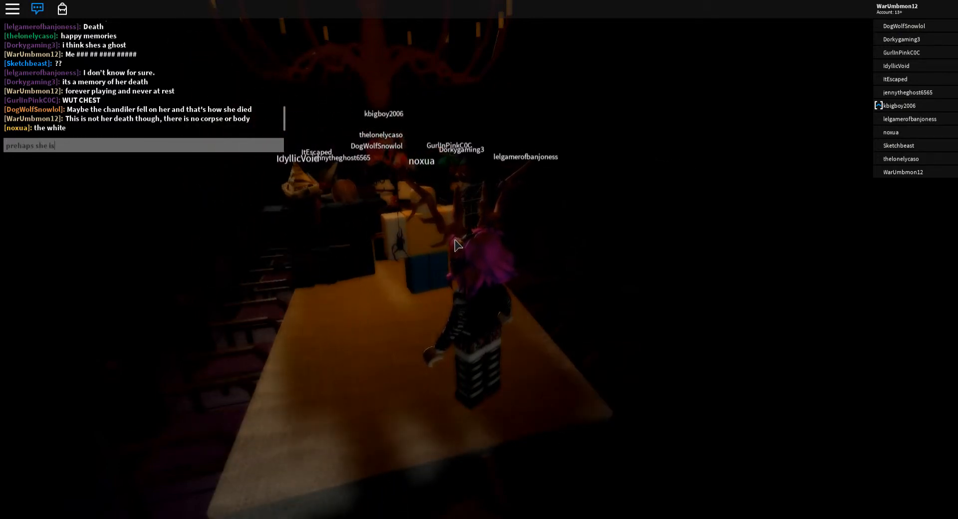
- Send 'prehaps she is cursed or does not know she is dead' to chat
{"action": "type", "text": "cursed or does not kno"}
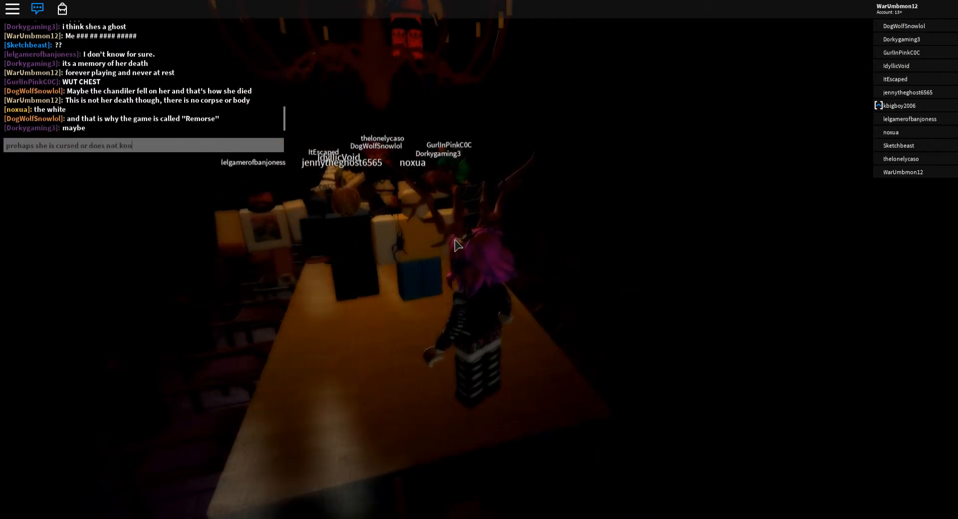
{"action": "type", "text": "she is dea"}
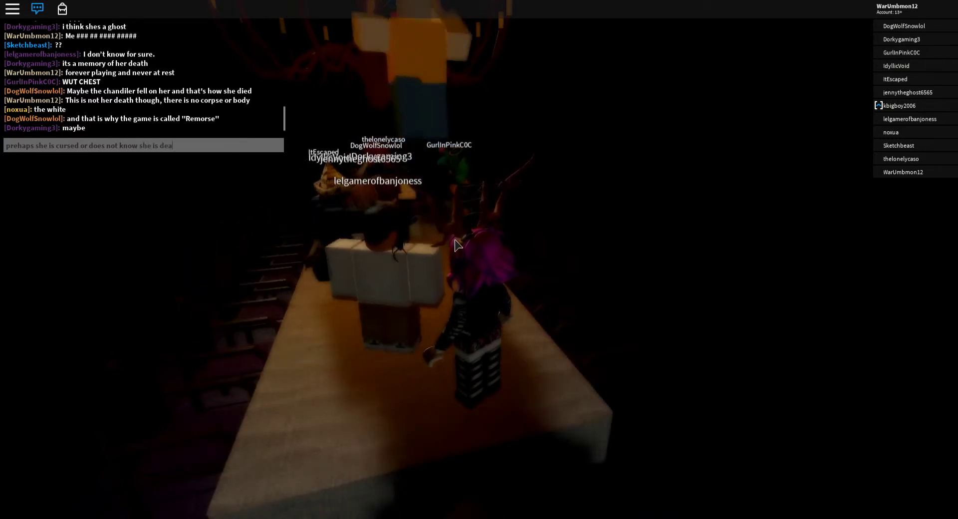
{"action": "key", "text": "Enter"}
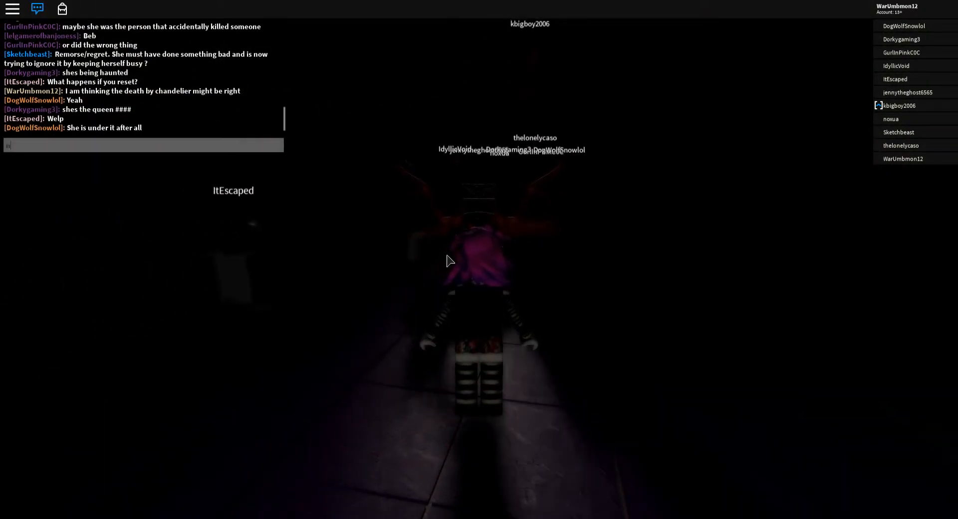
- Tell the players in chat that nothing happens if you reset
{"action": "type", "text": "nothing happens."}
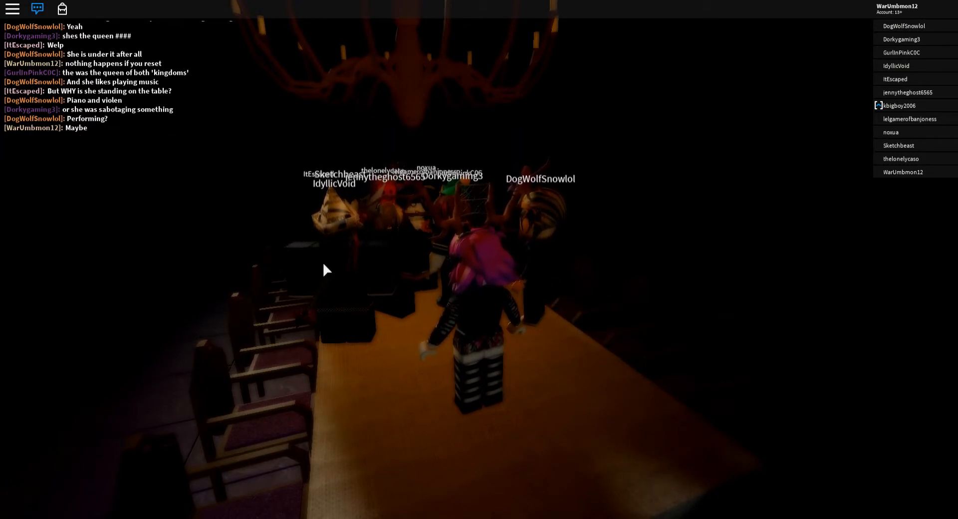
- Start a chat reply 'this is the' about why she stands on the table
{"action": "type", "text": "this is the"}
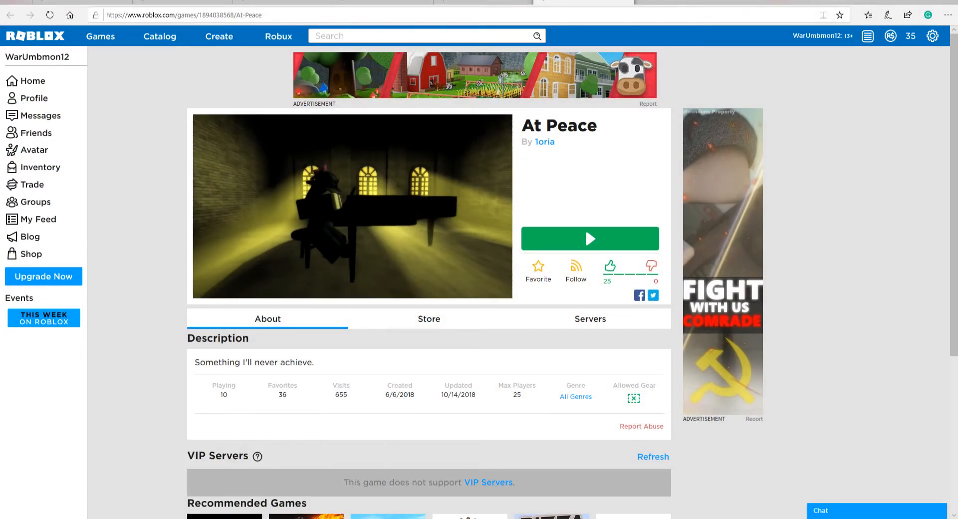
- Review the At Peace game page's About section and play statistics
{"action": "left_click", "coordinate": [590, 239]}
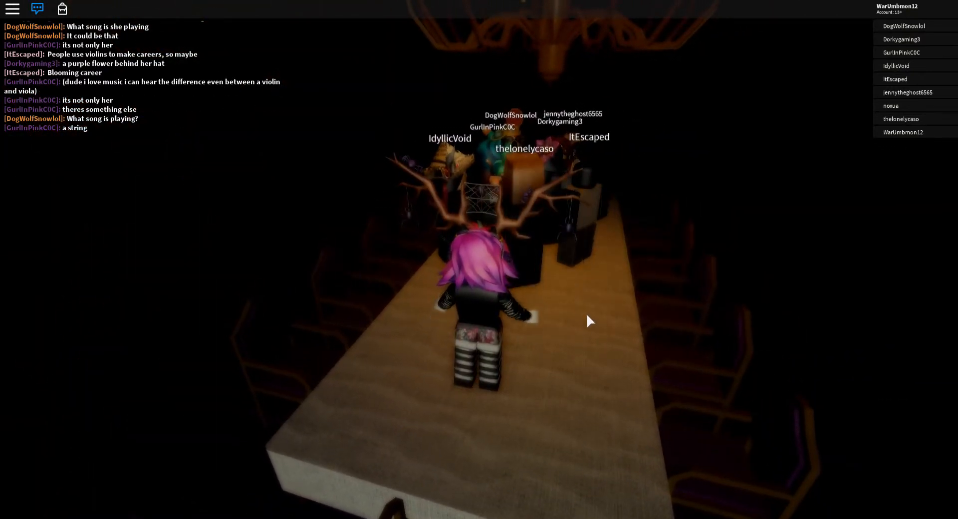
- Return to the At Peace game window to read the song debate in chat
{"action": "left_click", "coordinate": [37, 9]}
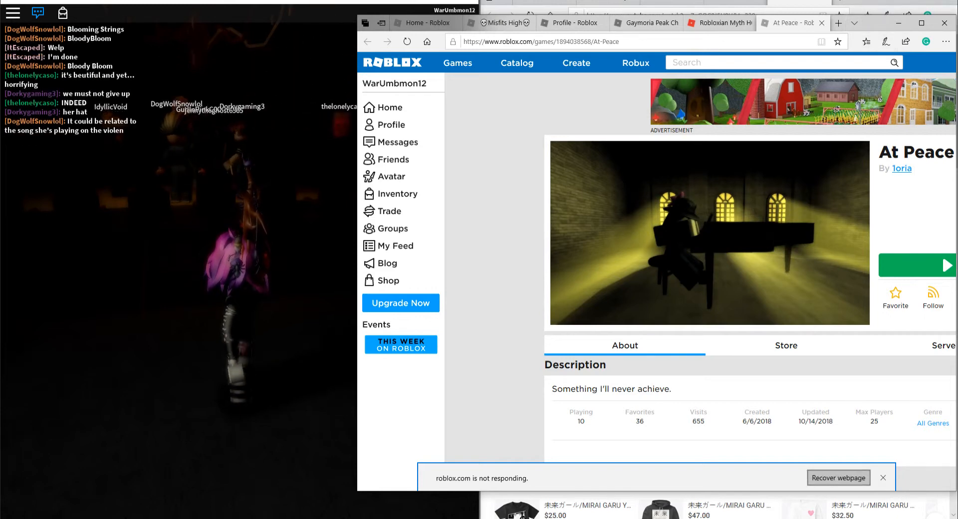
- Move from the Robloxian Myth Hunters group page to the Roblox home page
{"action": "left_click", "coordinate": [720, 23]}
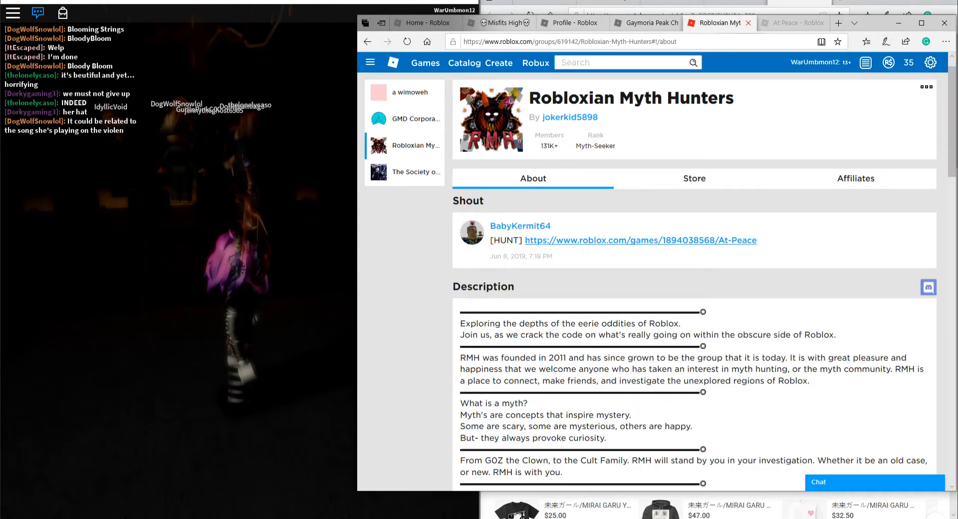
{"action": "left_click", "coordinate": [639, 240]}
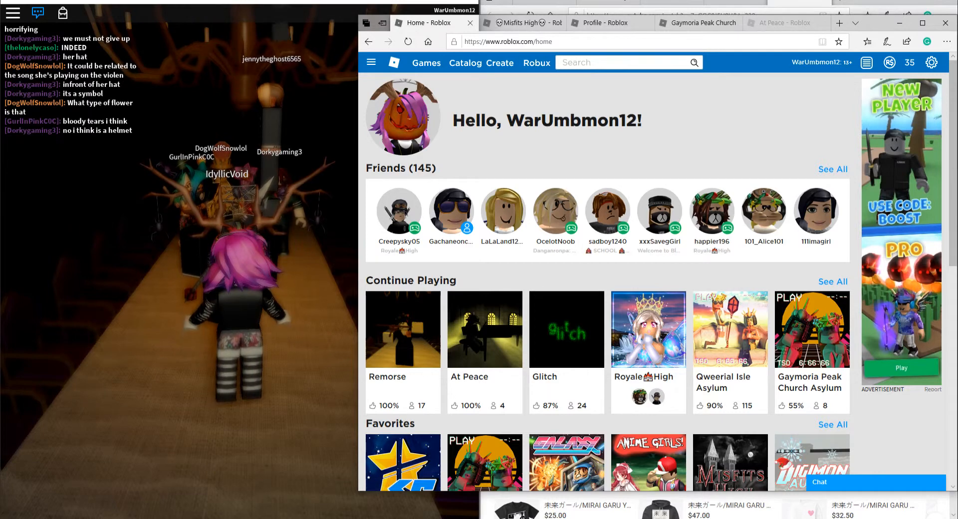
{"action": "left_click", "coordinate": [371, 62]}
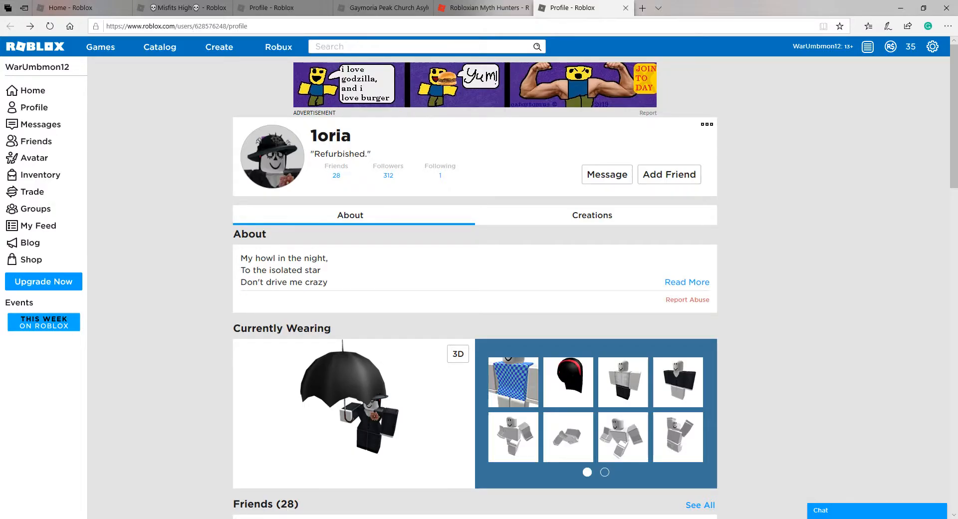
- View 1oria's Creations, then return to About and scroll down to Groups
{"action": "scroll", "scroll_direction": "down", "scroll_amount": 3}
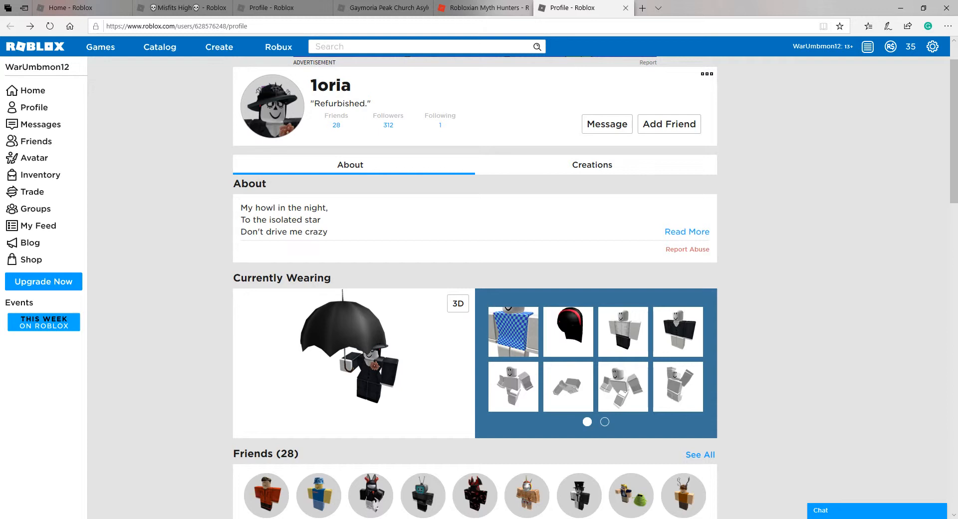
{"action": "left_click", "coordinate": [592, 165]}
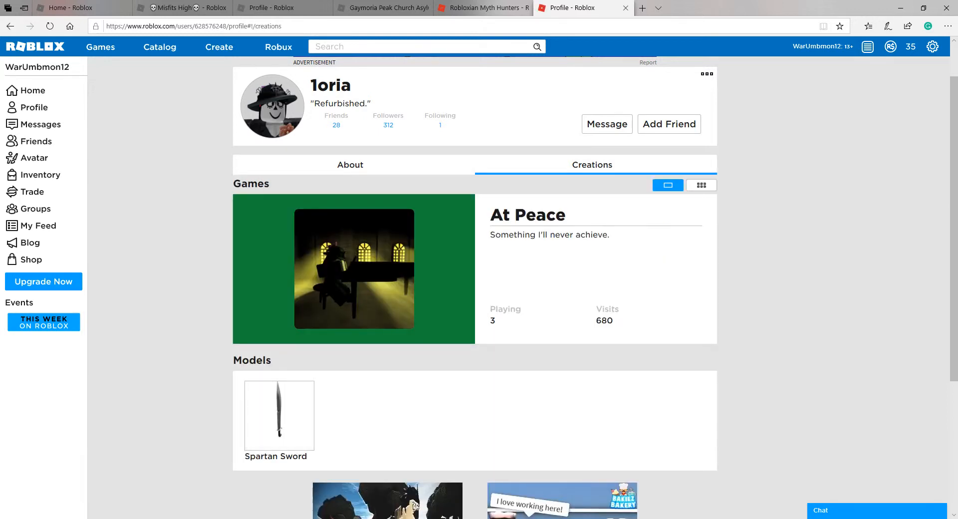
{"action": "mouse_move", "coordinate": [279, 415]}
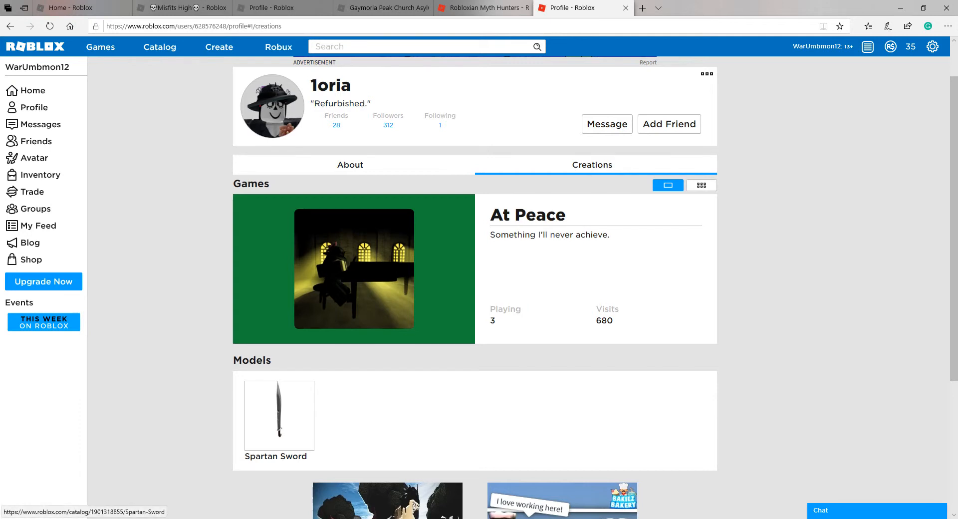
{"action": "left_click", "coordinate": [350, 165]}
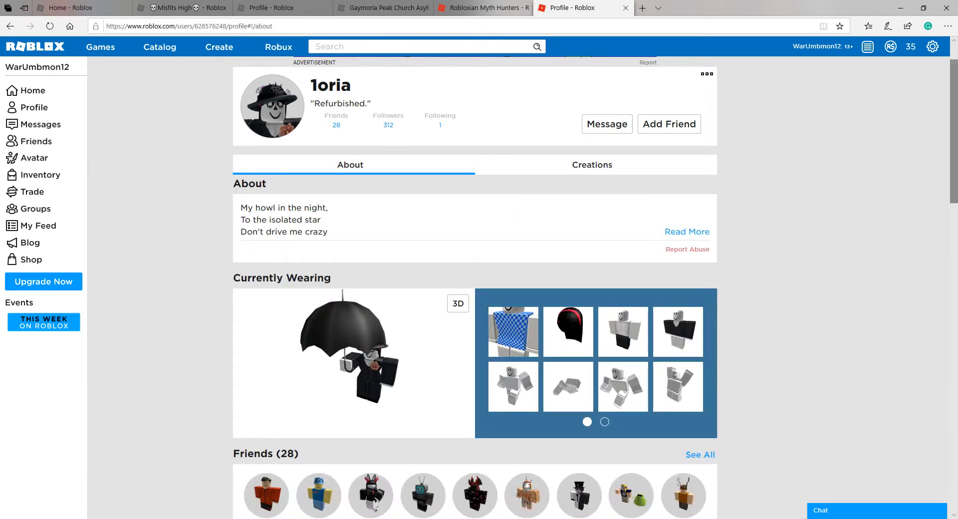
{"action": "scroll", "scroll_direction": "down", "scroll_amount": 3}
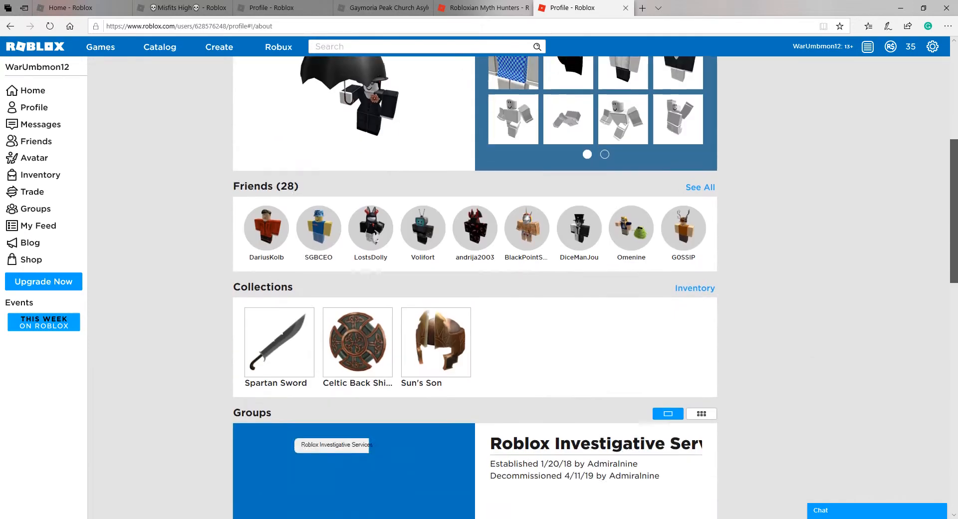
{"action": "scroll", "scroll_direction": "down", "scroll_amount": 3}
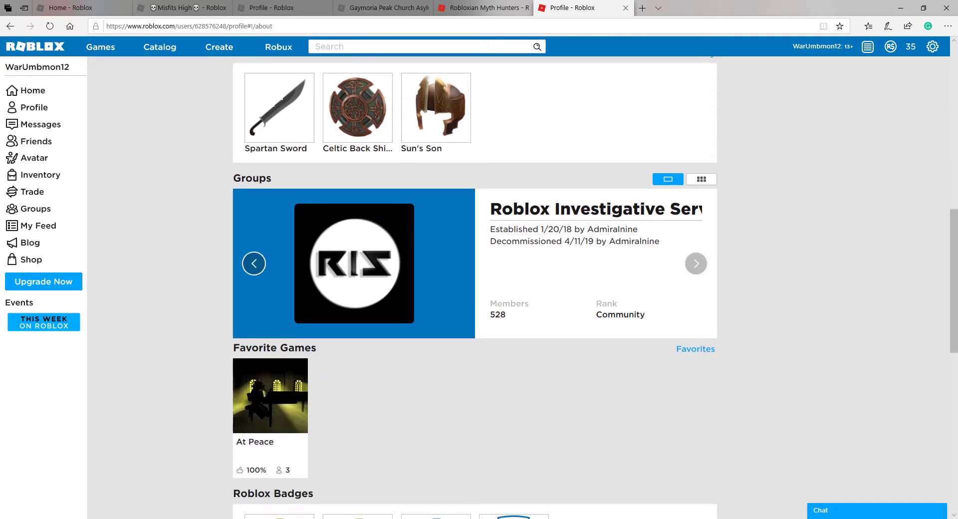
- Cycle through 1oria's groups, then open At Peace from Favorite Games
{"action": "left_click", "coordinate": [696, 263]}
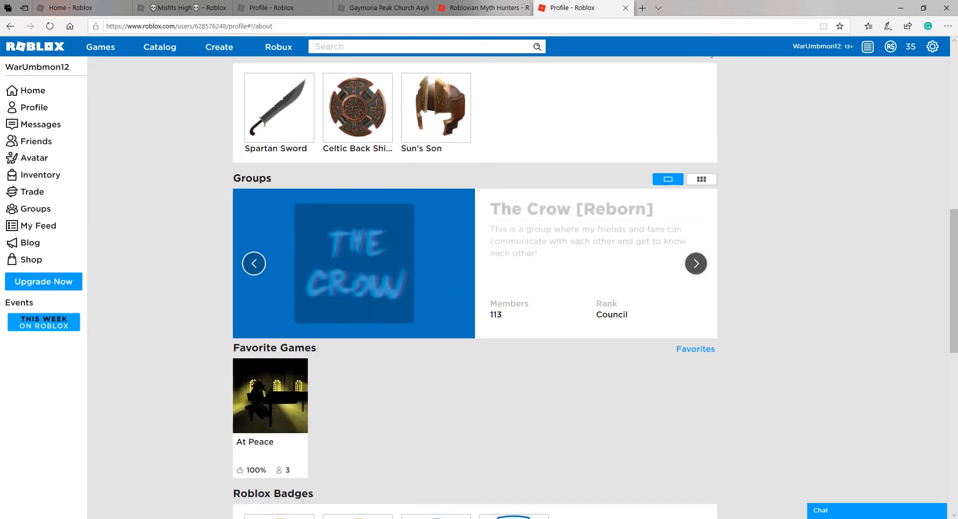
{"action": "left_click", "coordinate": [695, 263]}
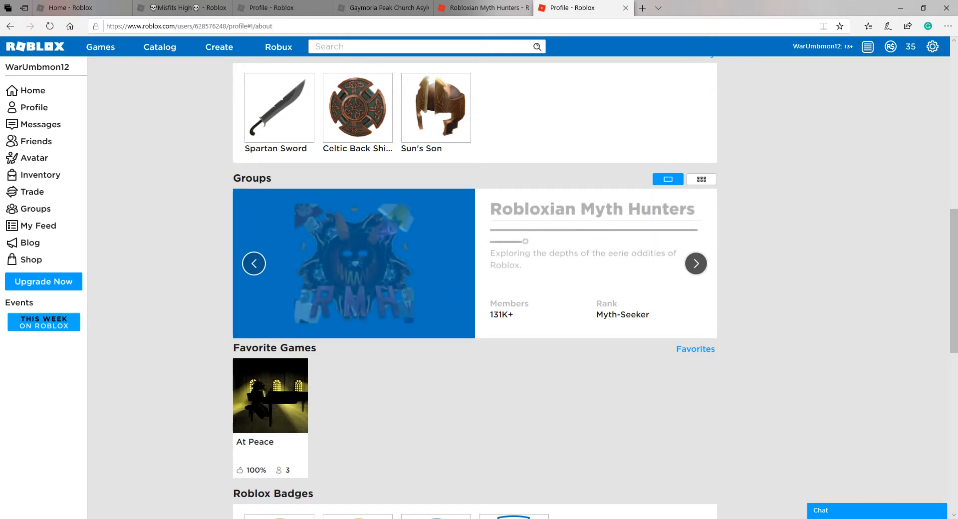
{"action": "left_click", "coordinate": [695, 264]}
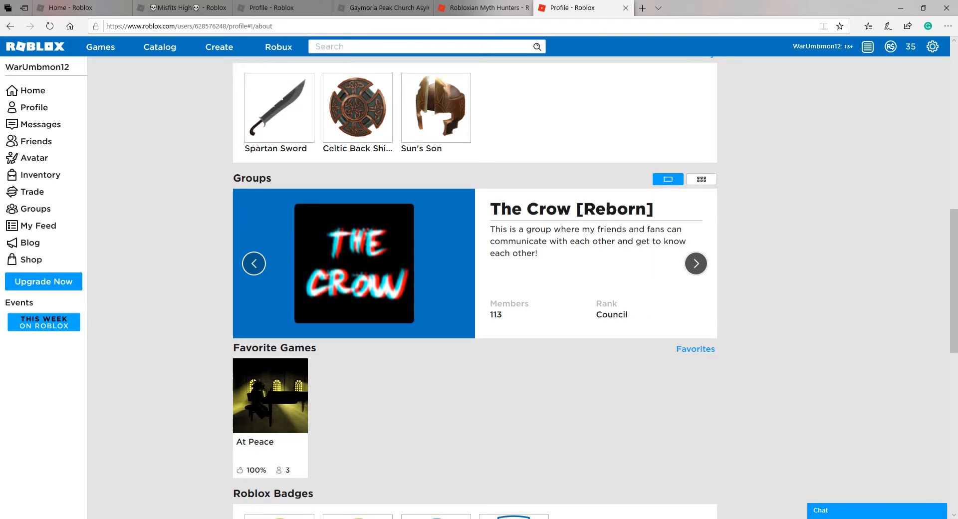
{"action": "left_click", "coordinate": [696, 264]}
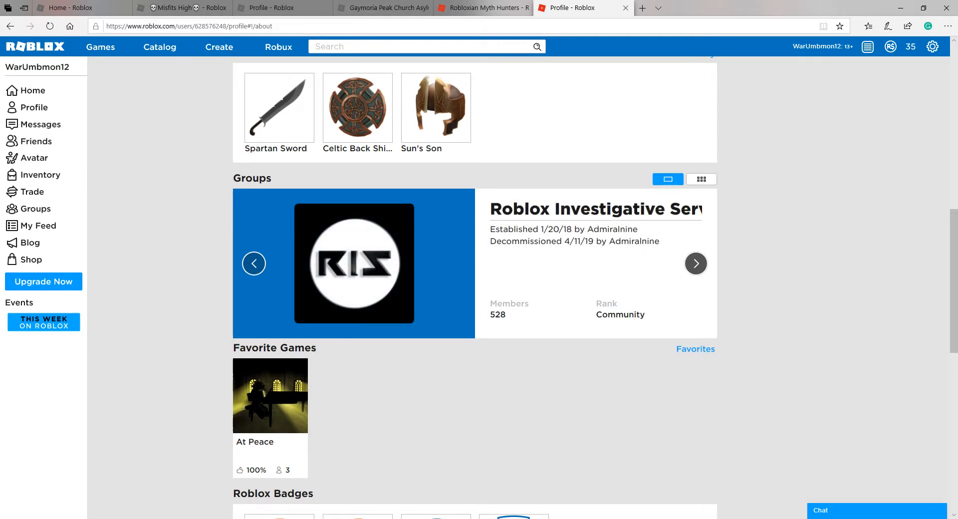
{"action": "left_click", "coordinate": [696, 263]}
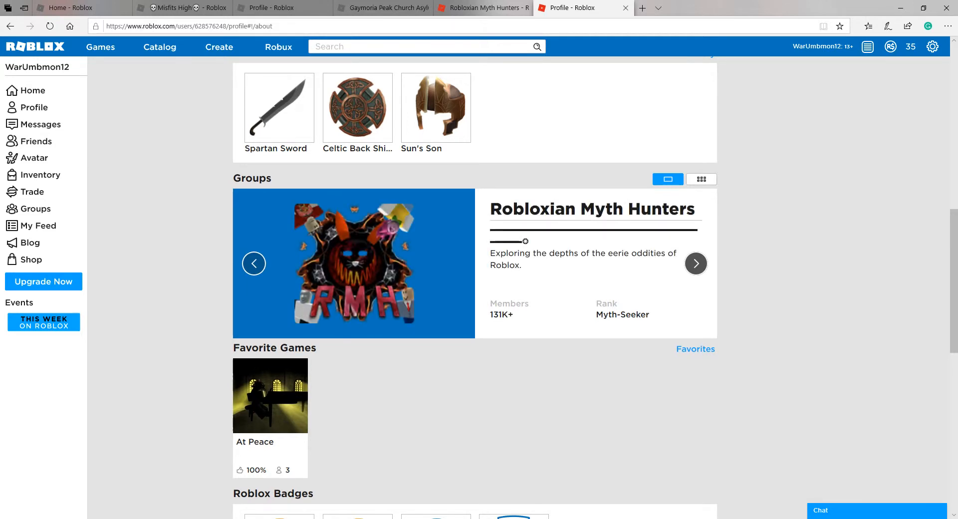
{"action": "left_click", "coordinate": [270, 396]}
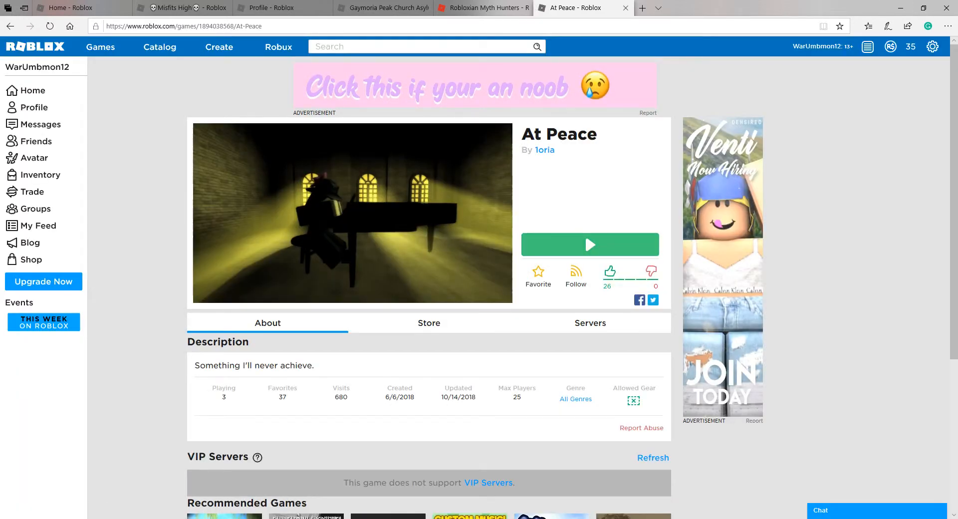
- Briefly rejoin At Peace, then exit back to its game page in Edge
{"action": "left_click", "coordinate": [591, 245]}
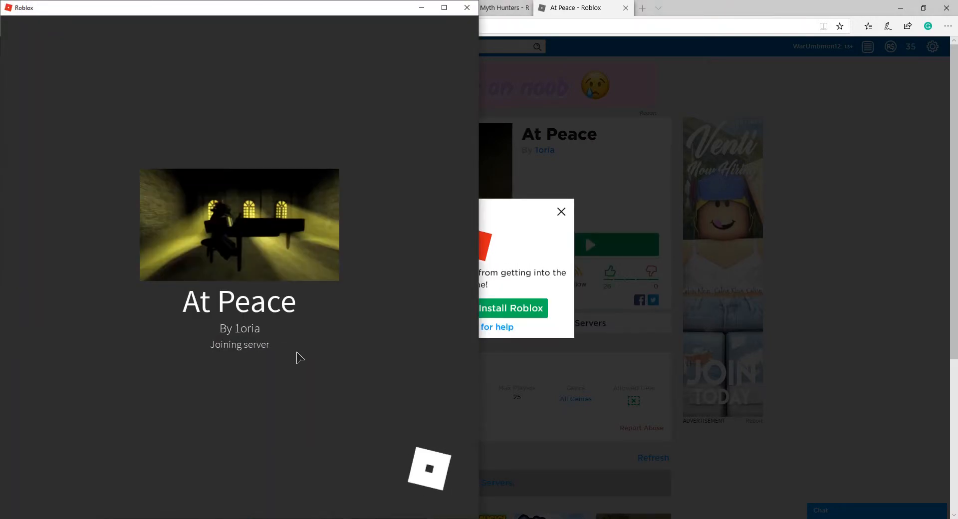
{"action": "left_click", "coordinate": [562, 211]}
{"action": "type", "text": "h"}
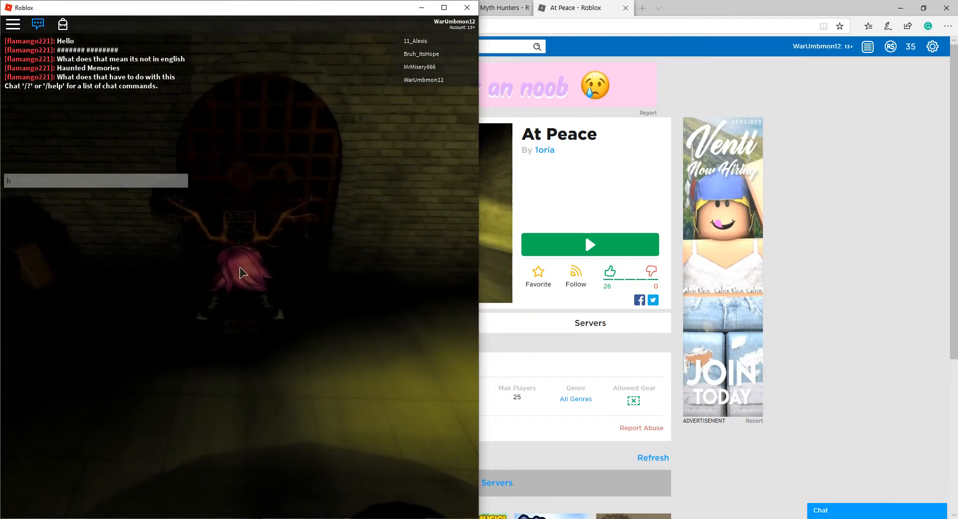
{"action": "type", "text": "aunted memo"}
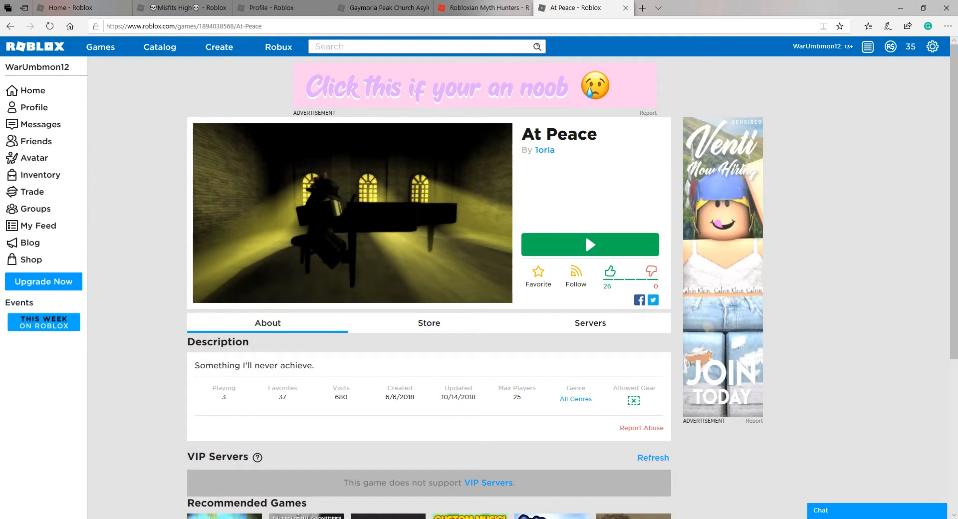
- Open creator 1oria's profile via the link on the At Peace page
{"action": "scroll", "scroll_direction": "down", "scroll_amount": 3}
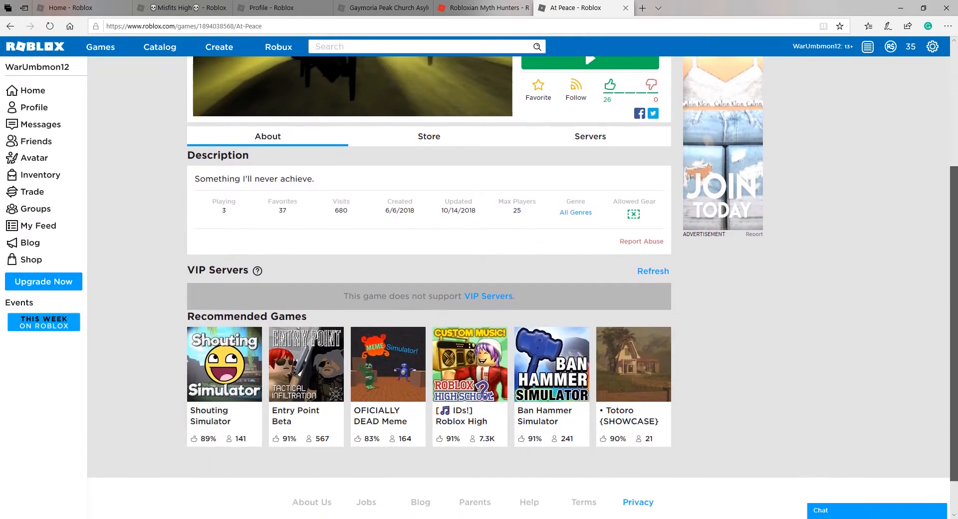
{"action": "scroll", "scroll_direction": "up", "scroll_amount": 3}
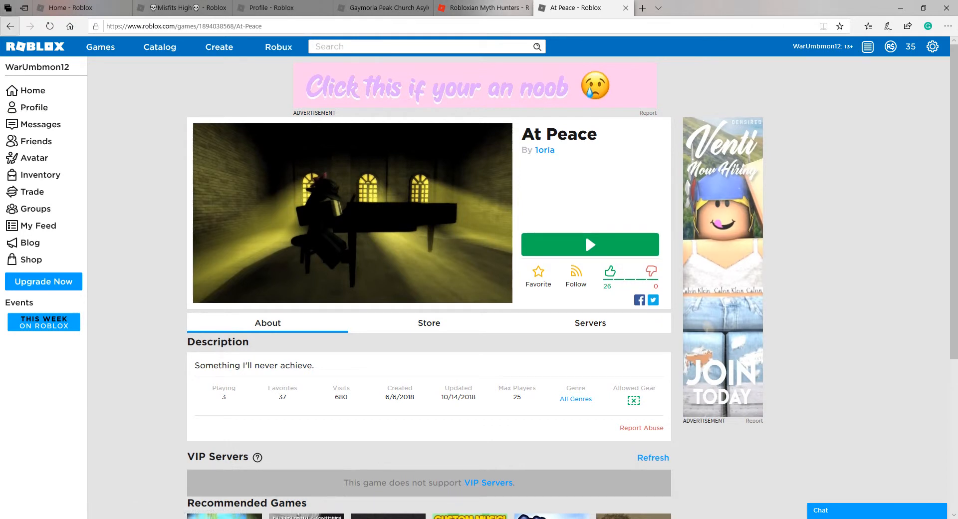
{"action": "left_click", "coordinate": [545, 150]}
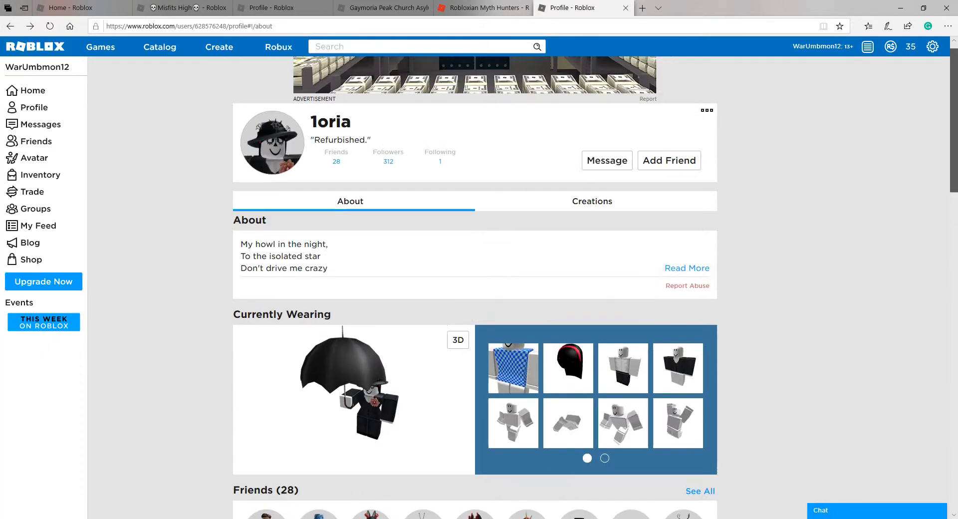
{"action": "scroll", "scroll_direction": "down", "scroll_amount": 3}
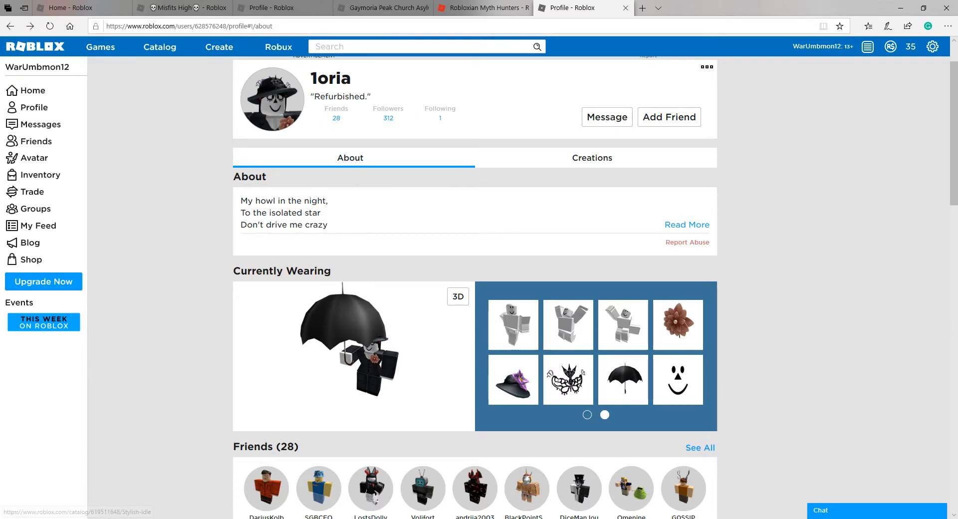
{"action": "scroll", "scroll_direction": "down", "scroll_amount": 3}
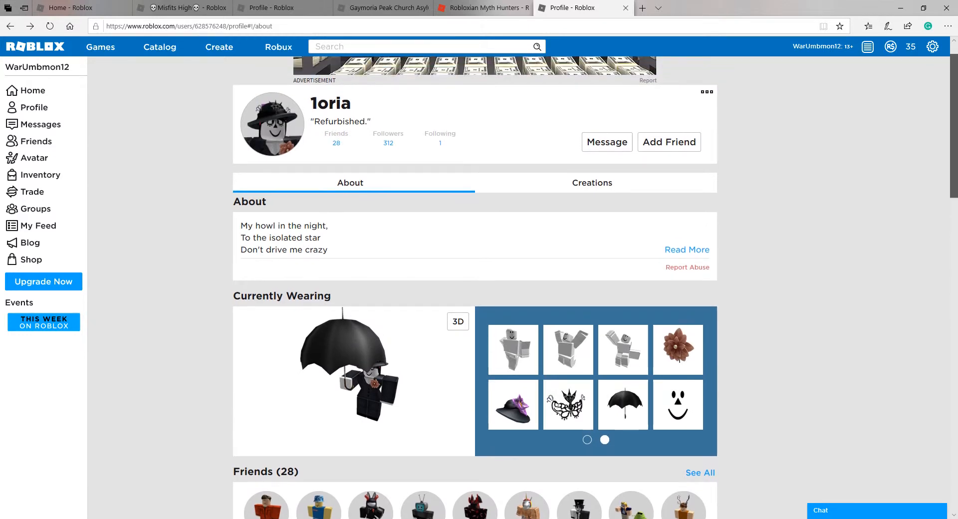
{"action": "scroll", "scroll_direction": "down", "scroll_amount": 3}
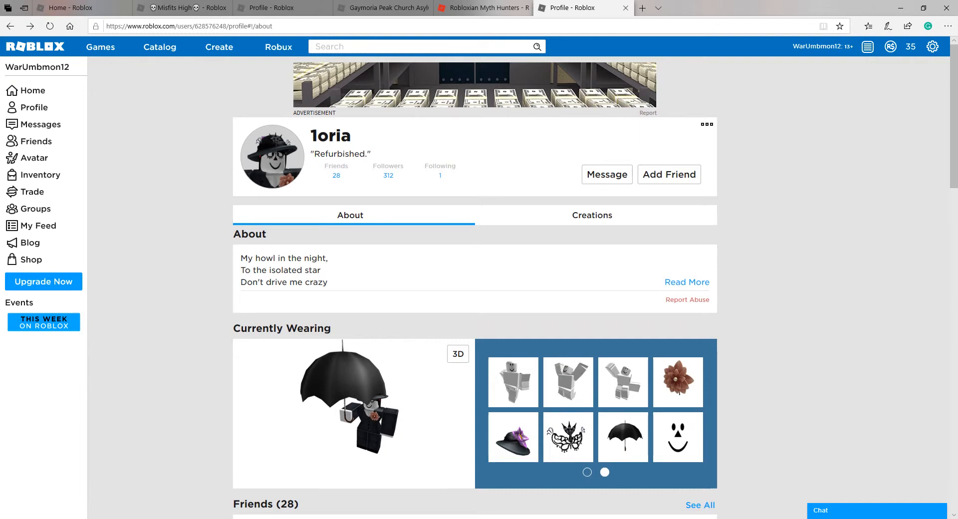
{"action": "mouse_move", "coordinate": [678, 381]}
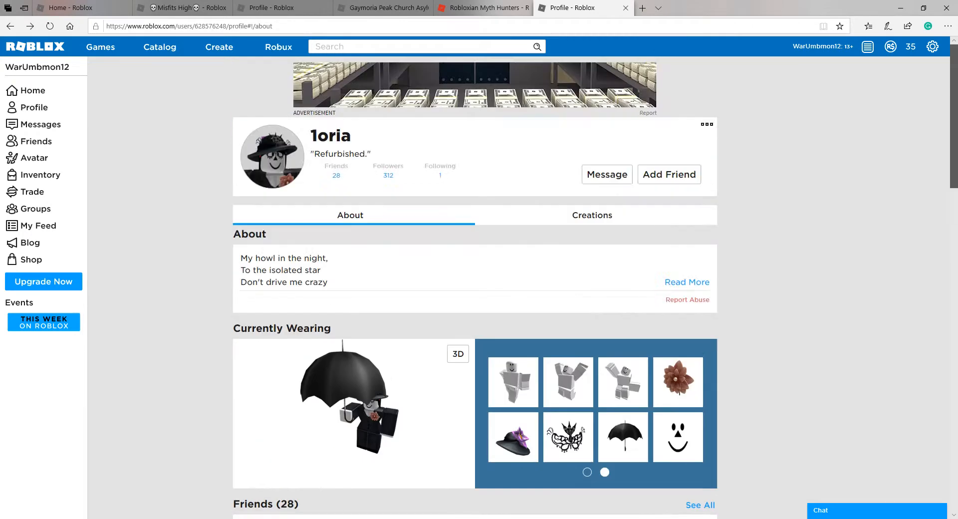
{"action": "scroll", "scroll_direction": "down", "scroll_amount": 3}
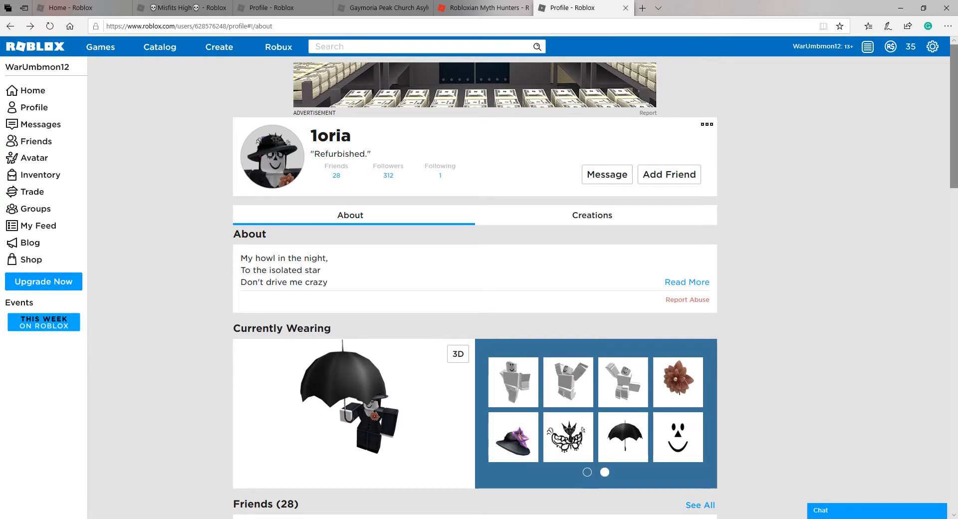
{"action": "scroll", "scroll_direction": "down", "scroll_amount": 3}
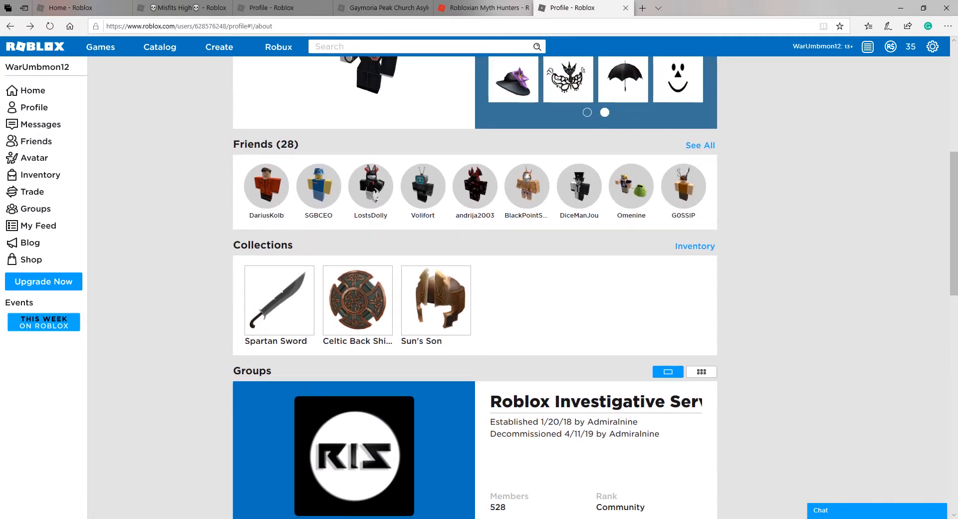
{"action": "scroll", "scroll_direction": "down", "scroll_amount": 3}
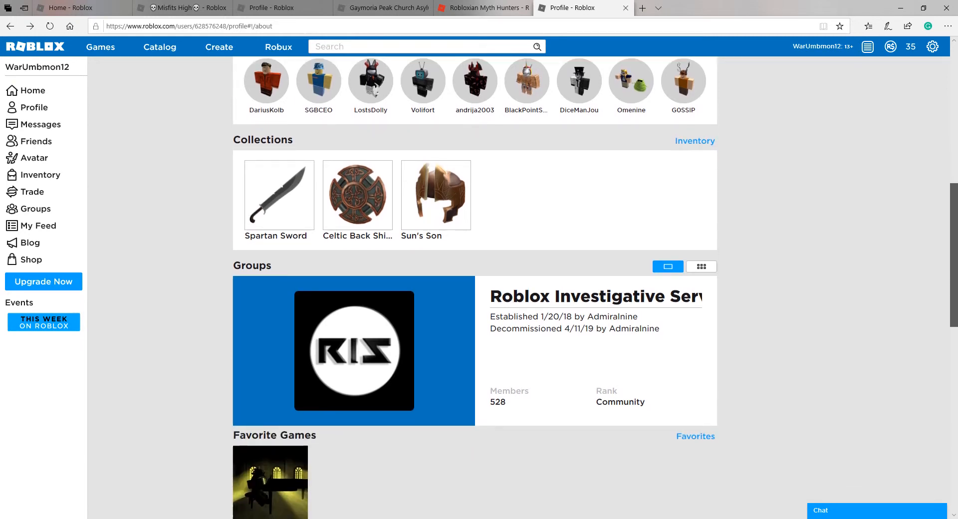
{"action": "scroll", "scroll_direction": "down", "scroll_amount": 3}
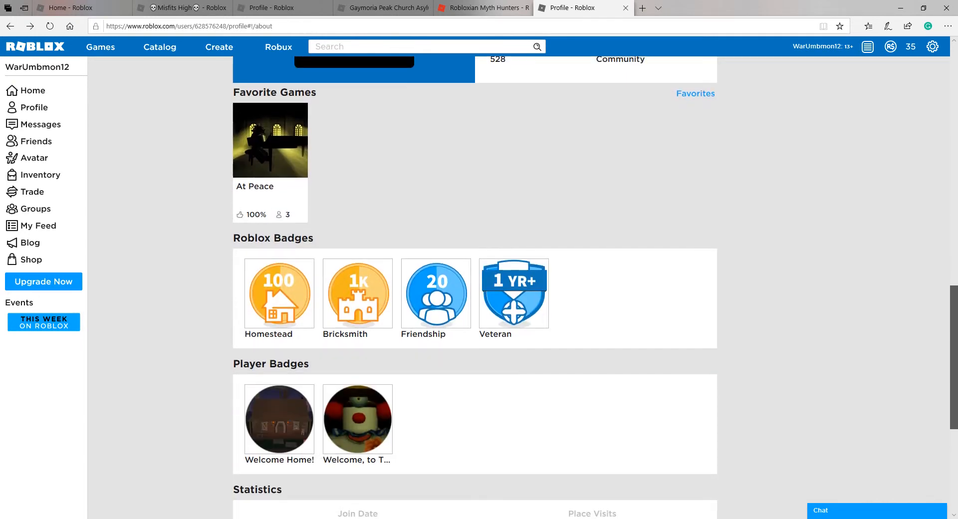
{"action": "mouse_move", "coordinate": [356, 419]}
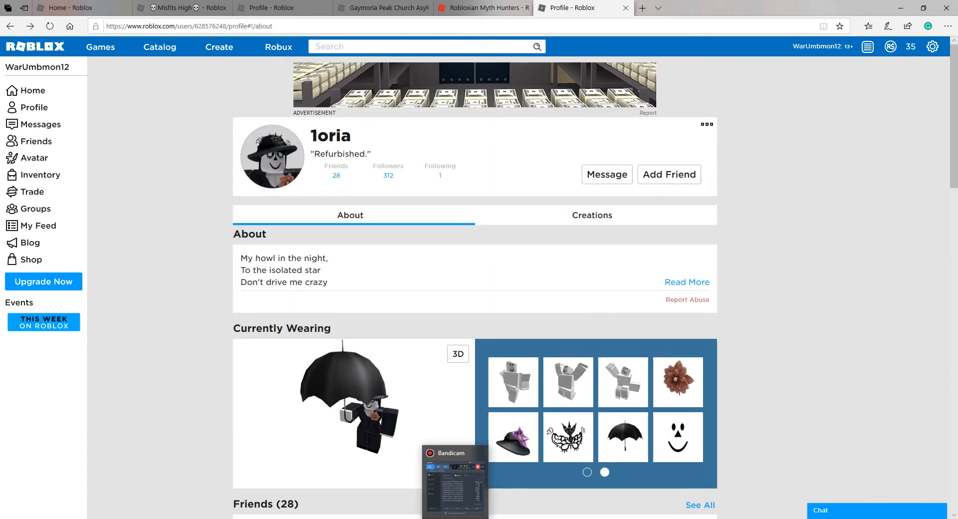
- Bring up Bandicam's window from its taskbar preview
{"action": "left_click", "coordinate": [455, 453]}
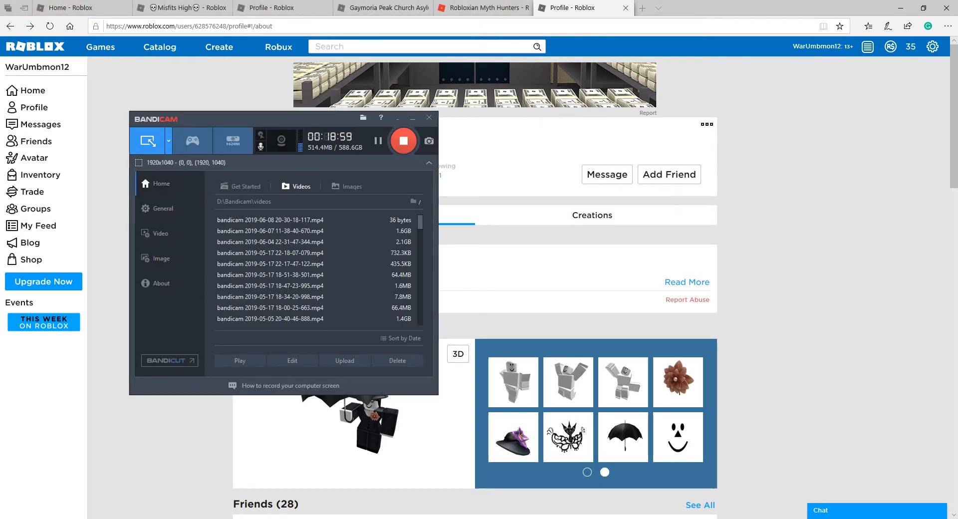
{"action": "mouse_move", "coordinate": [403, 141]}
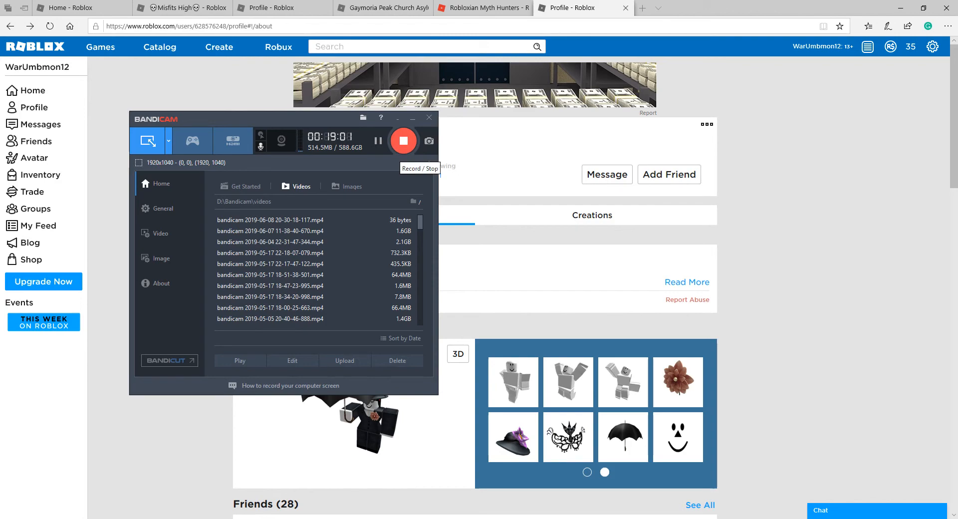